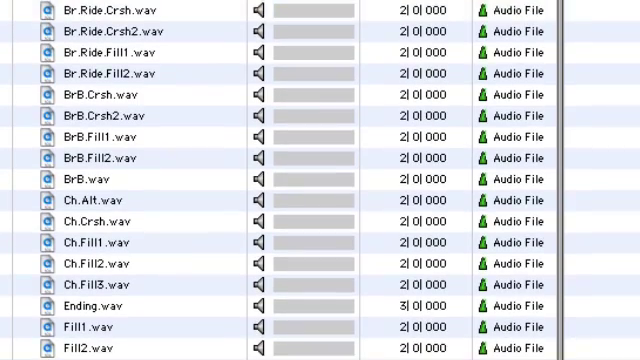
scroll(down, 3)
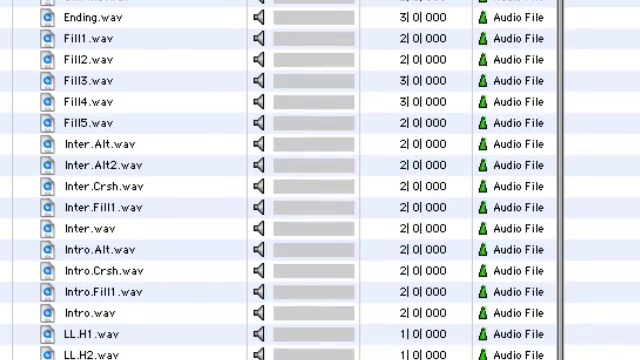
scroll(down, 3)
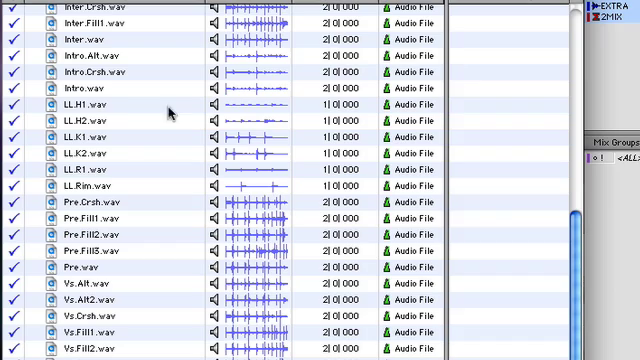
mouse_move(182, 90)
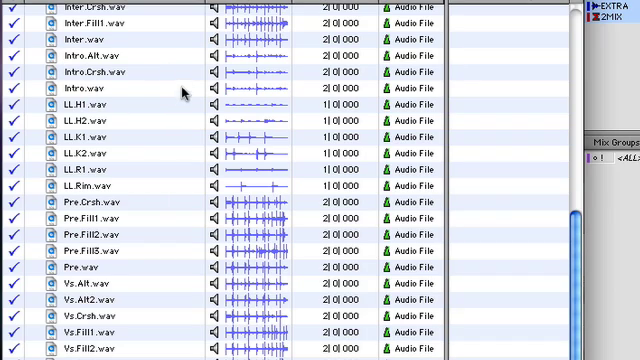
double_click(75, 88)
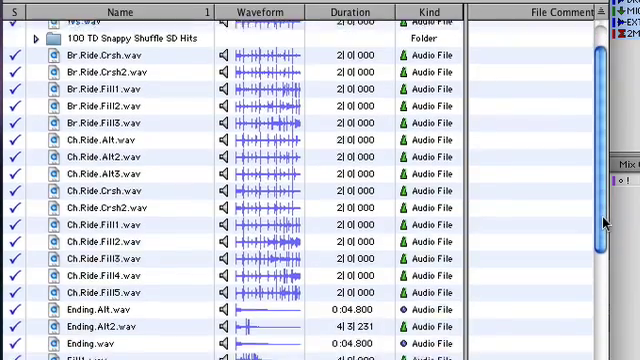
scroll(down, 3)
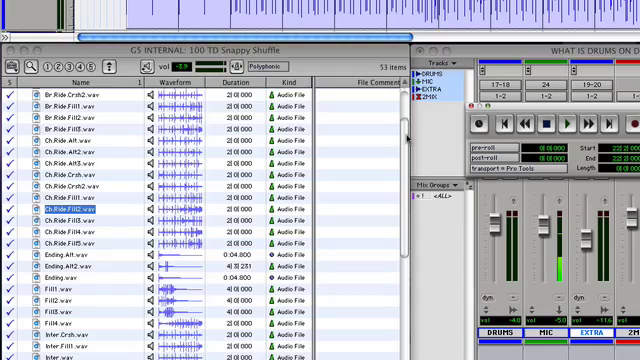
scroll(down, 3)
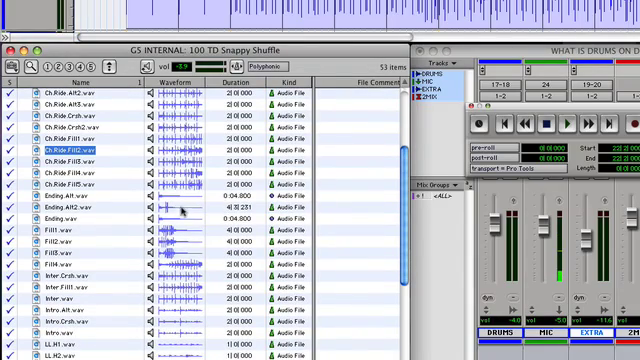